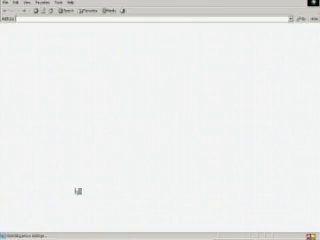
Load the blank page so the hotspot redirect begins, showing the Redirecting... message.
{"action": "key", "text": "Return"}
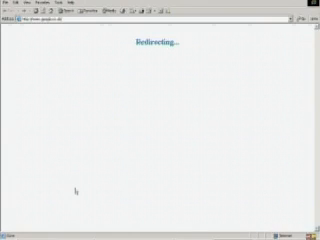